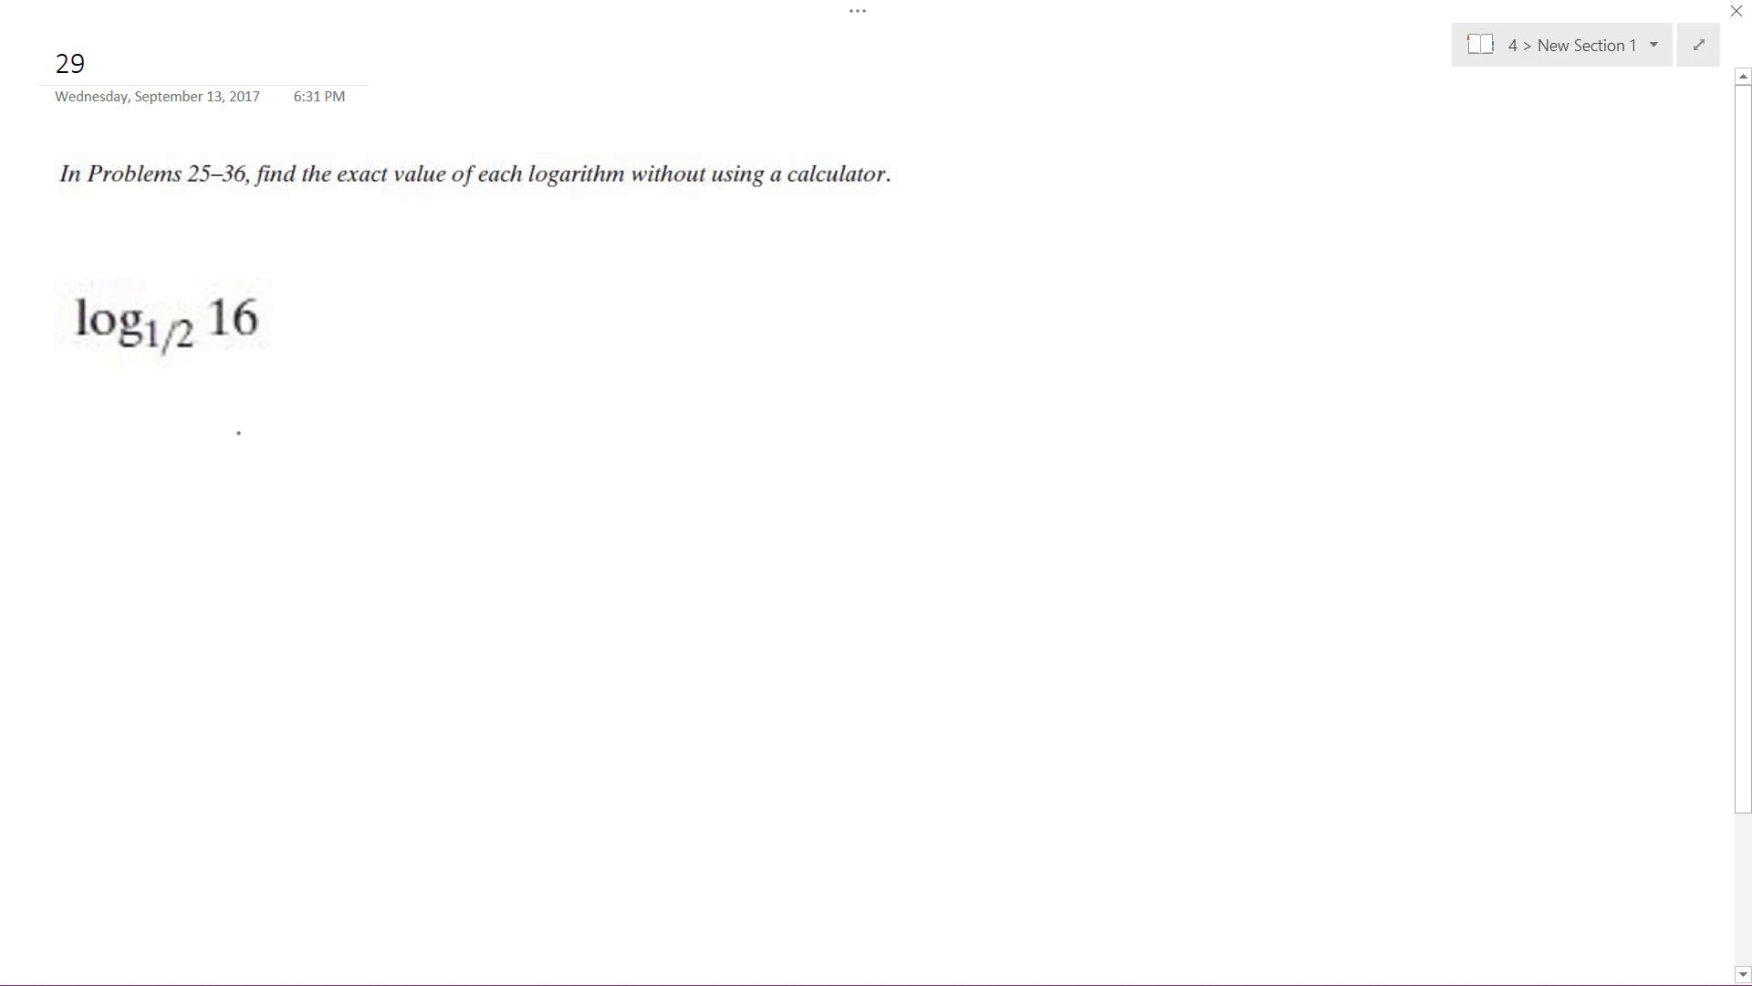
# Step: Ink '= x' after log base 1/2 of 16 and rewrite it as (1/2)^x = 16 below
pyautogui.moveTo(301, 325); pyautogui.dragTo(401, 325)
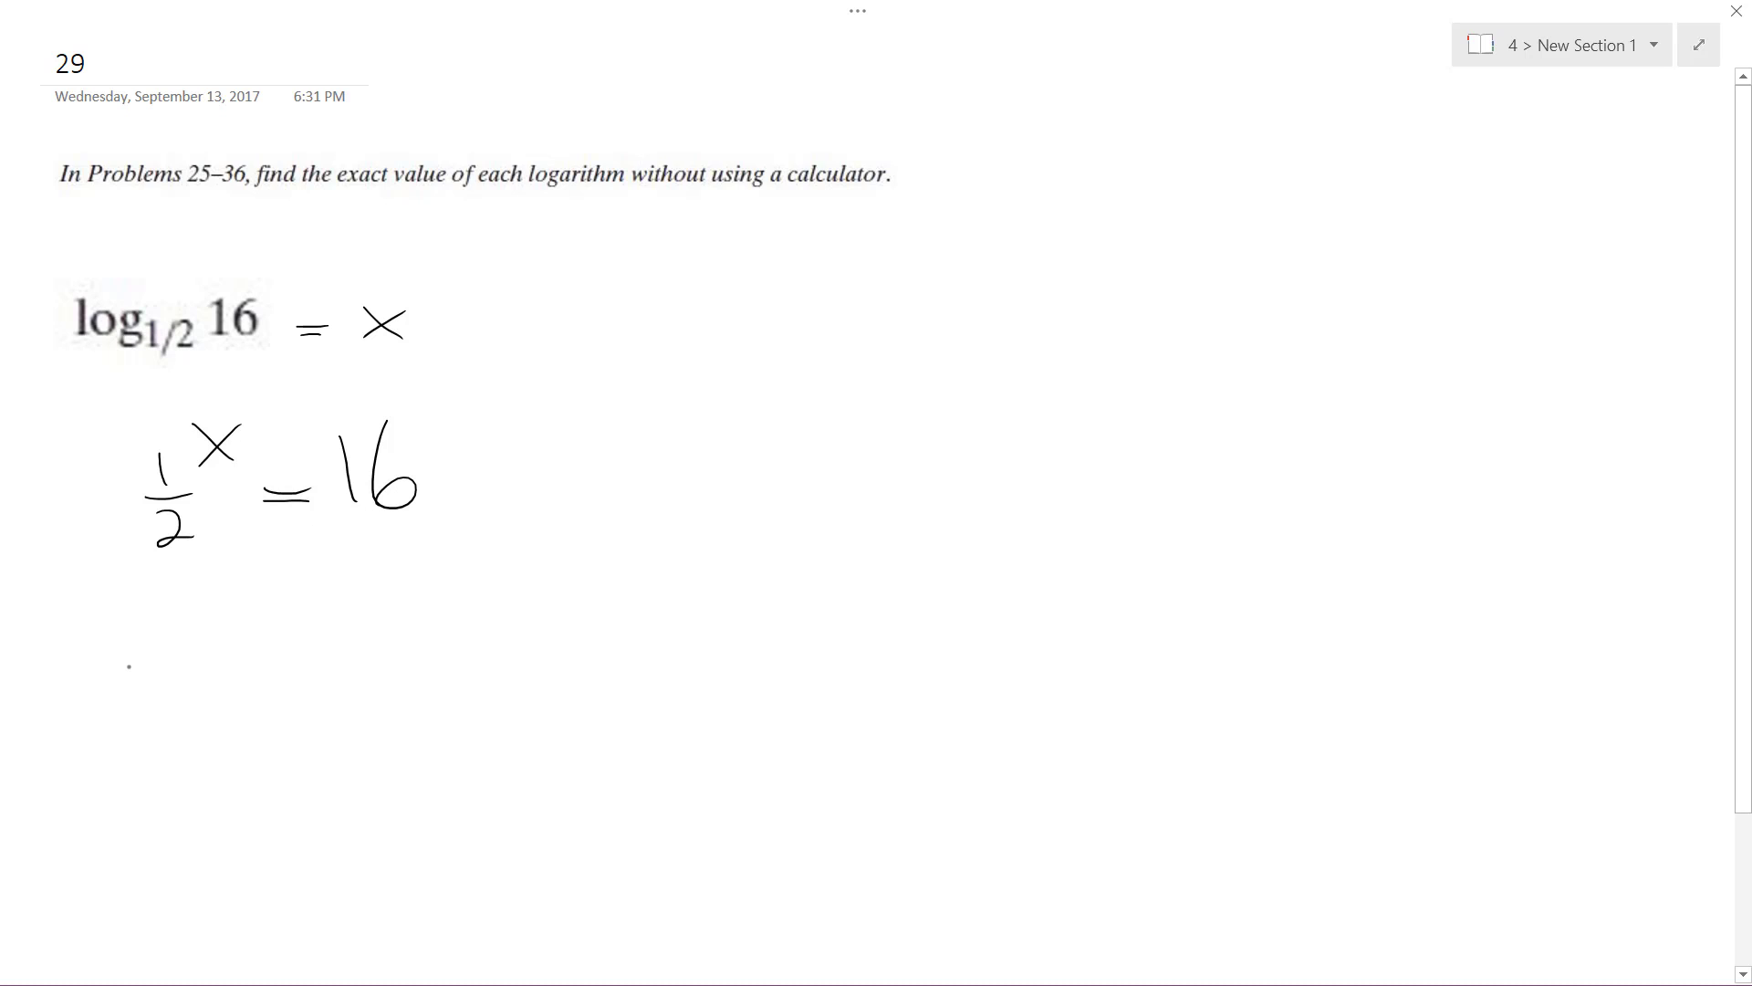
# Step: Ink 2^-x = 2^4, cancel the matching bases to get -x = 4, divide by -1 and circle x = -4
pyautogui.moveTo(179, 642); pyautogui.dragTo(168, 721)
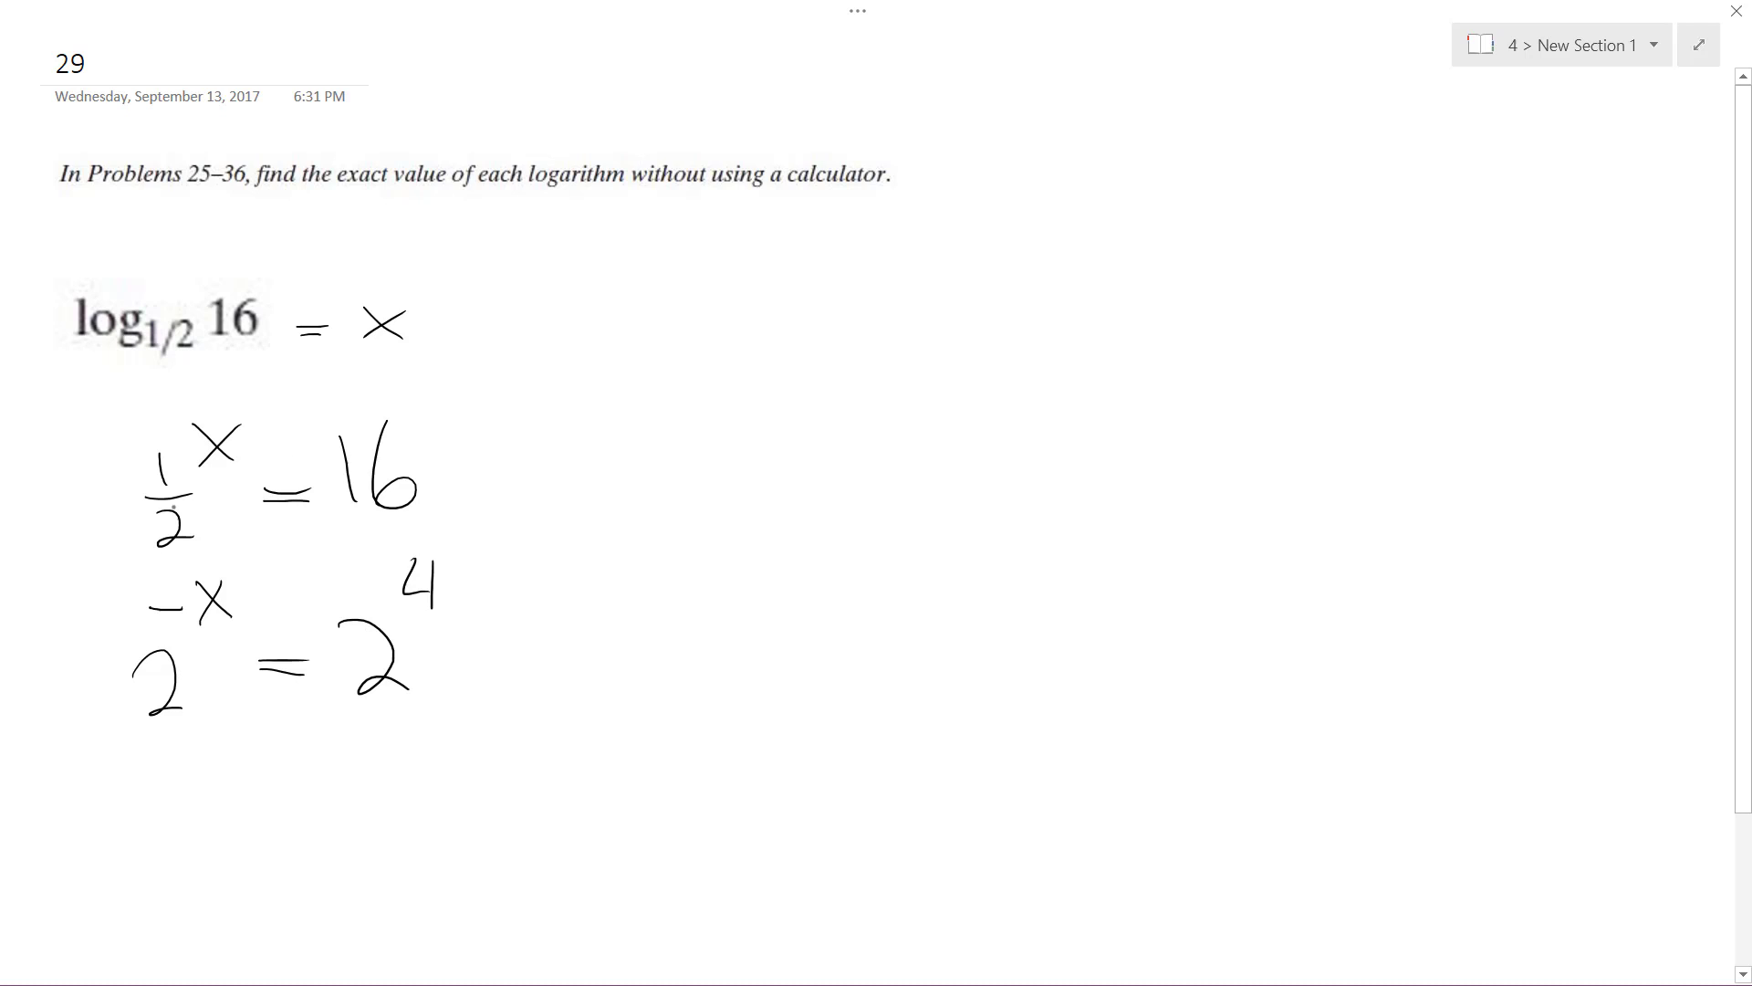
pyautogui.moveTo(133, 447); pyautogui.dragTo(207, 542)
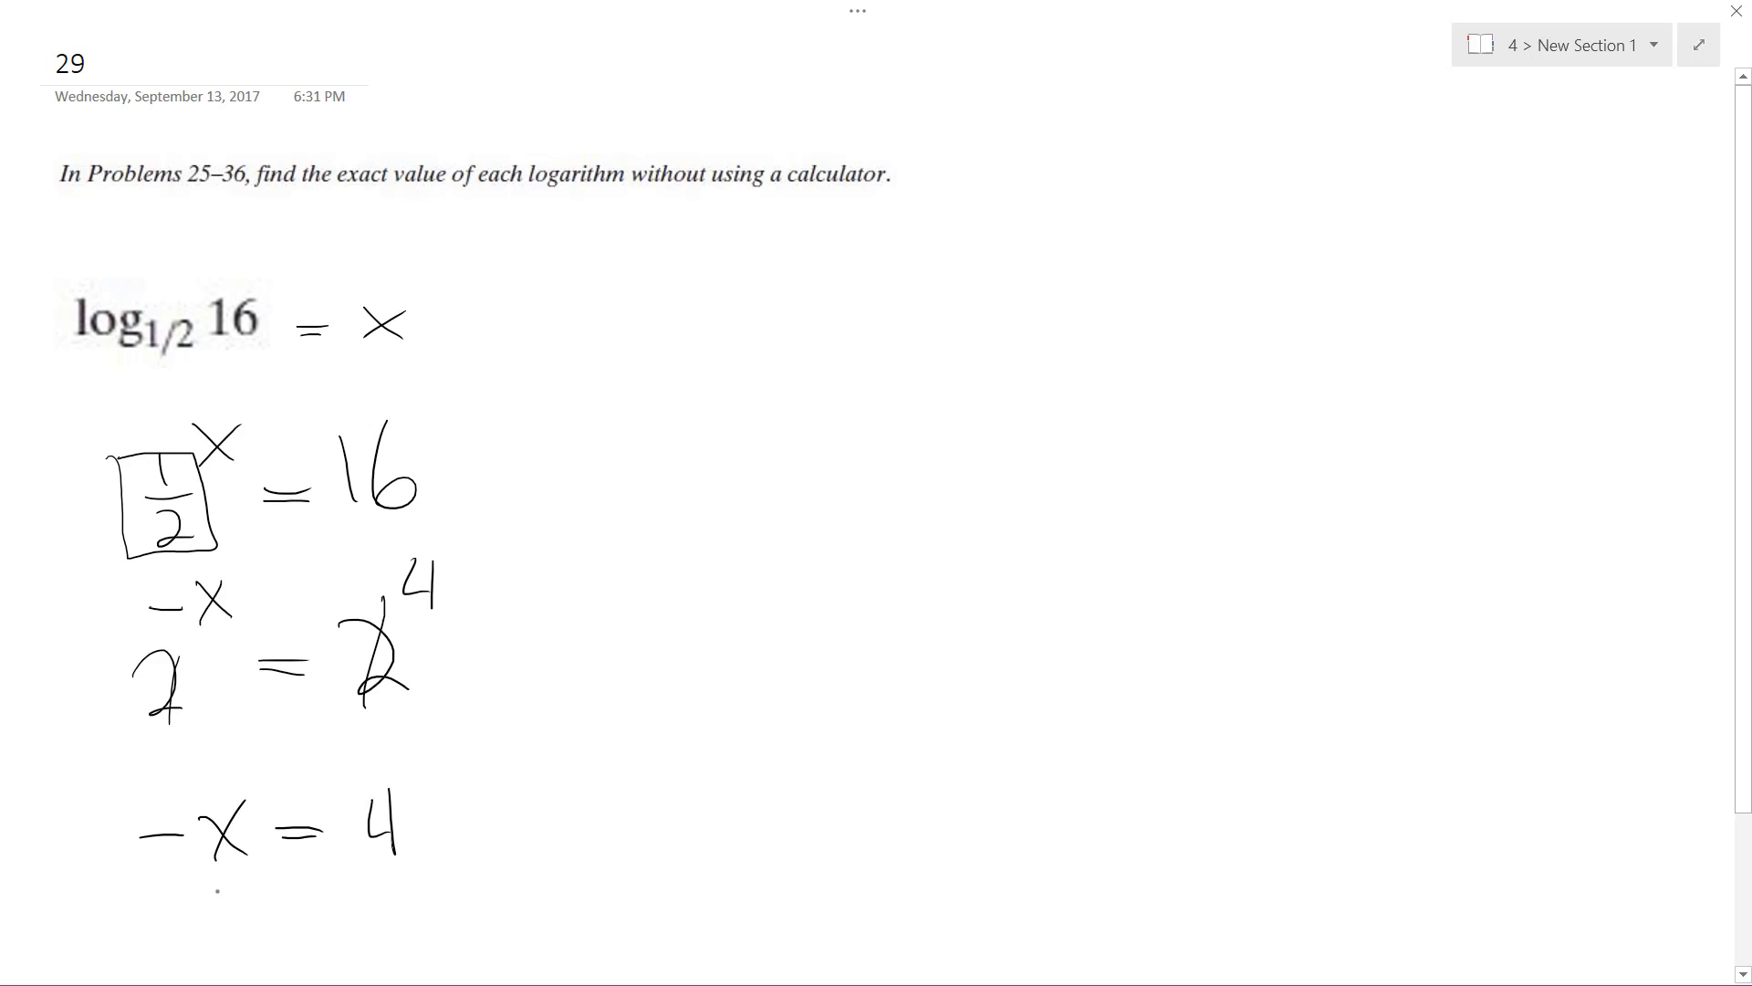
pyautogui.moveTo(157, 906); pyautogui.dragTo(401, 905)
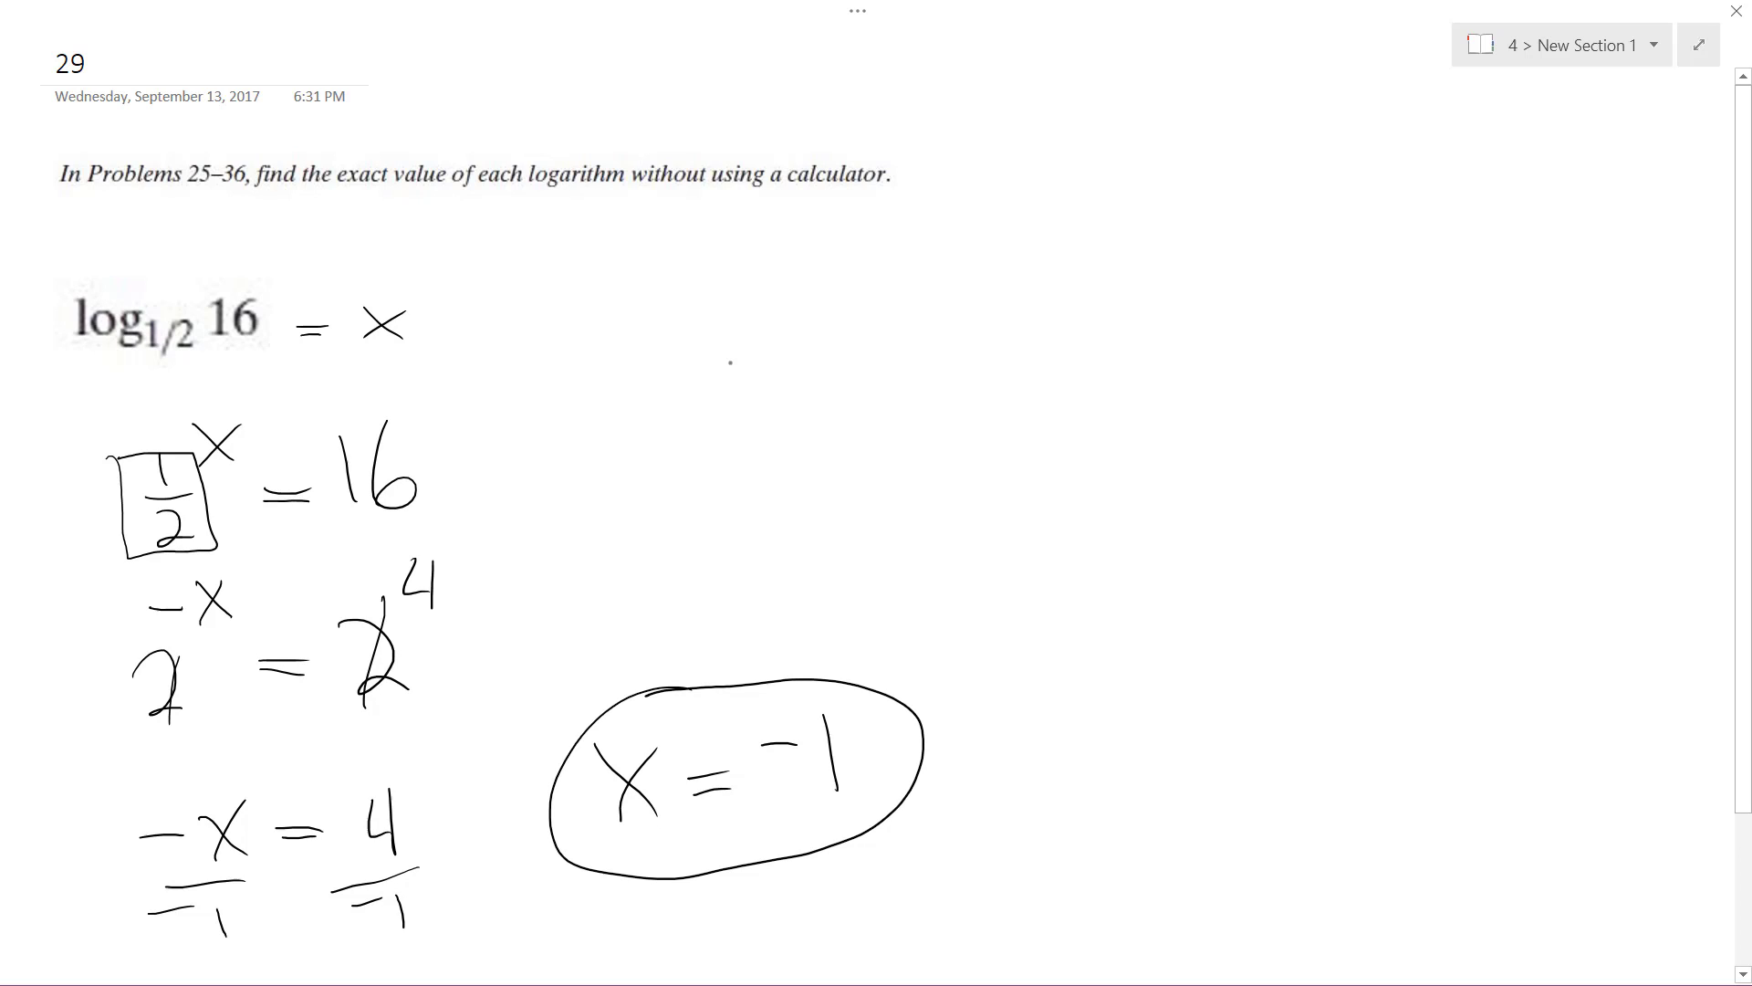
# Step: Ink the check '(1/2)^-4 =' beside the work and begin writing its value
pyautogui.moveTo(743, 379); pyautogui.dragTo(743, 431)
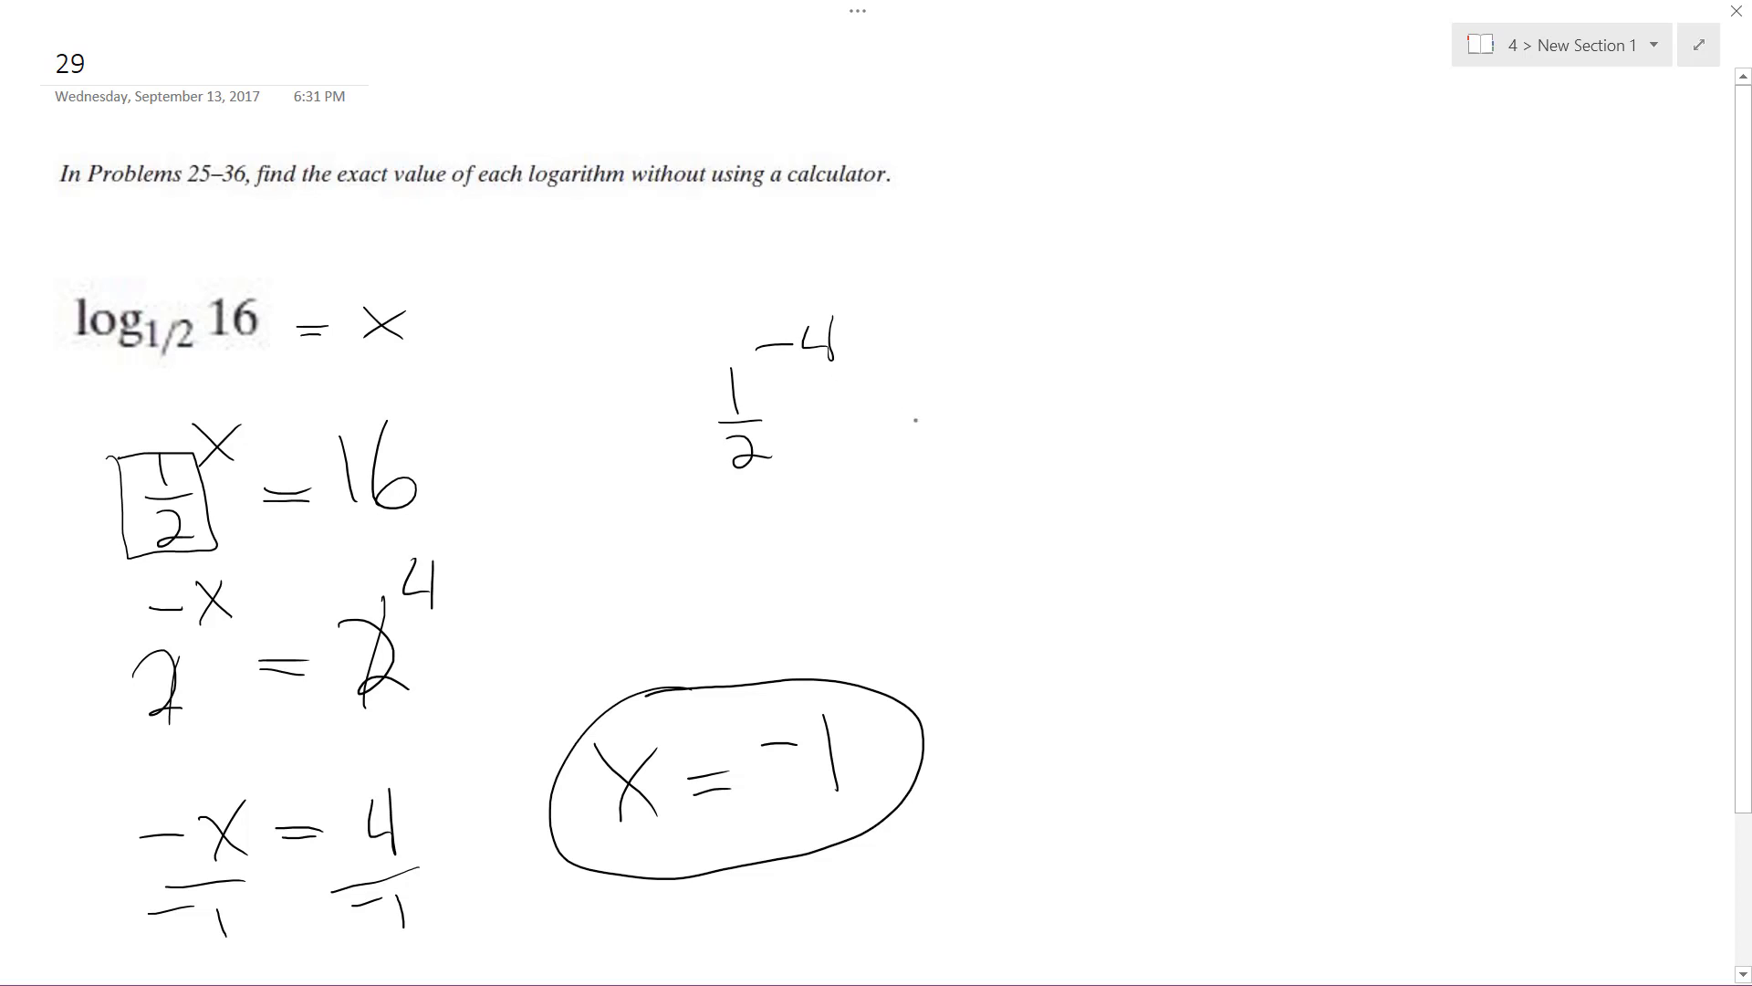
pyautogui.moveTo(872, 402); pyautogui.dragTo(906, 415)
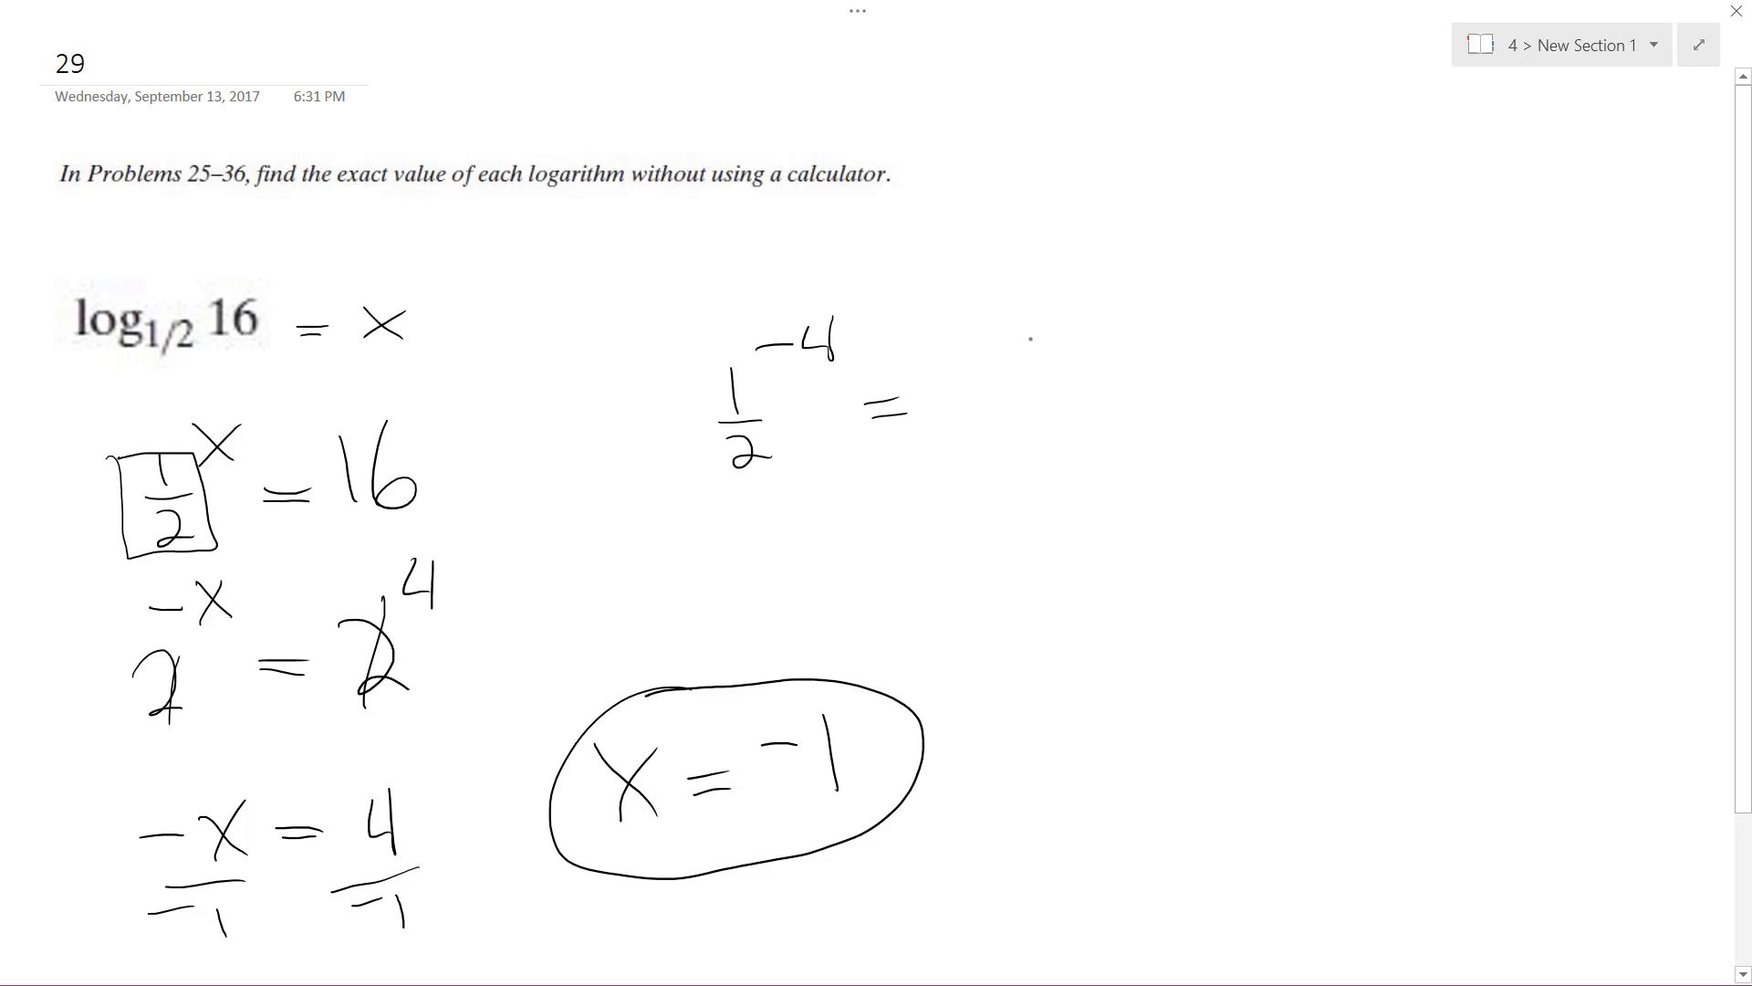
pyautogui.moveTo(1039, 290); pyautogui.dragTo(1033, 369)
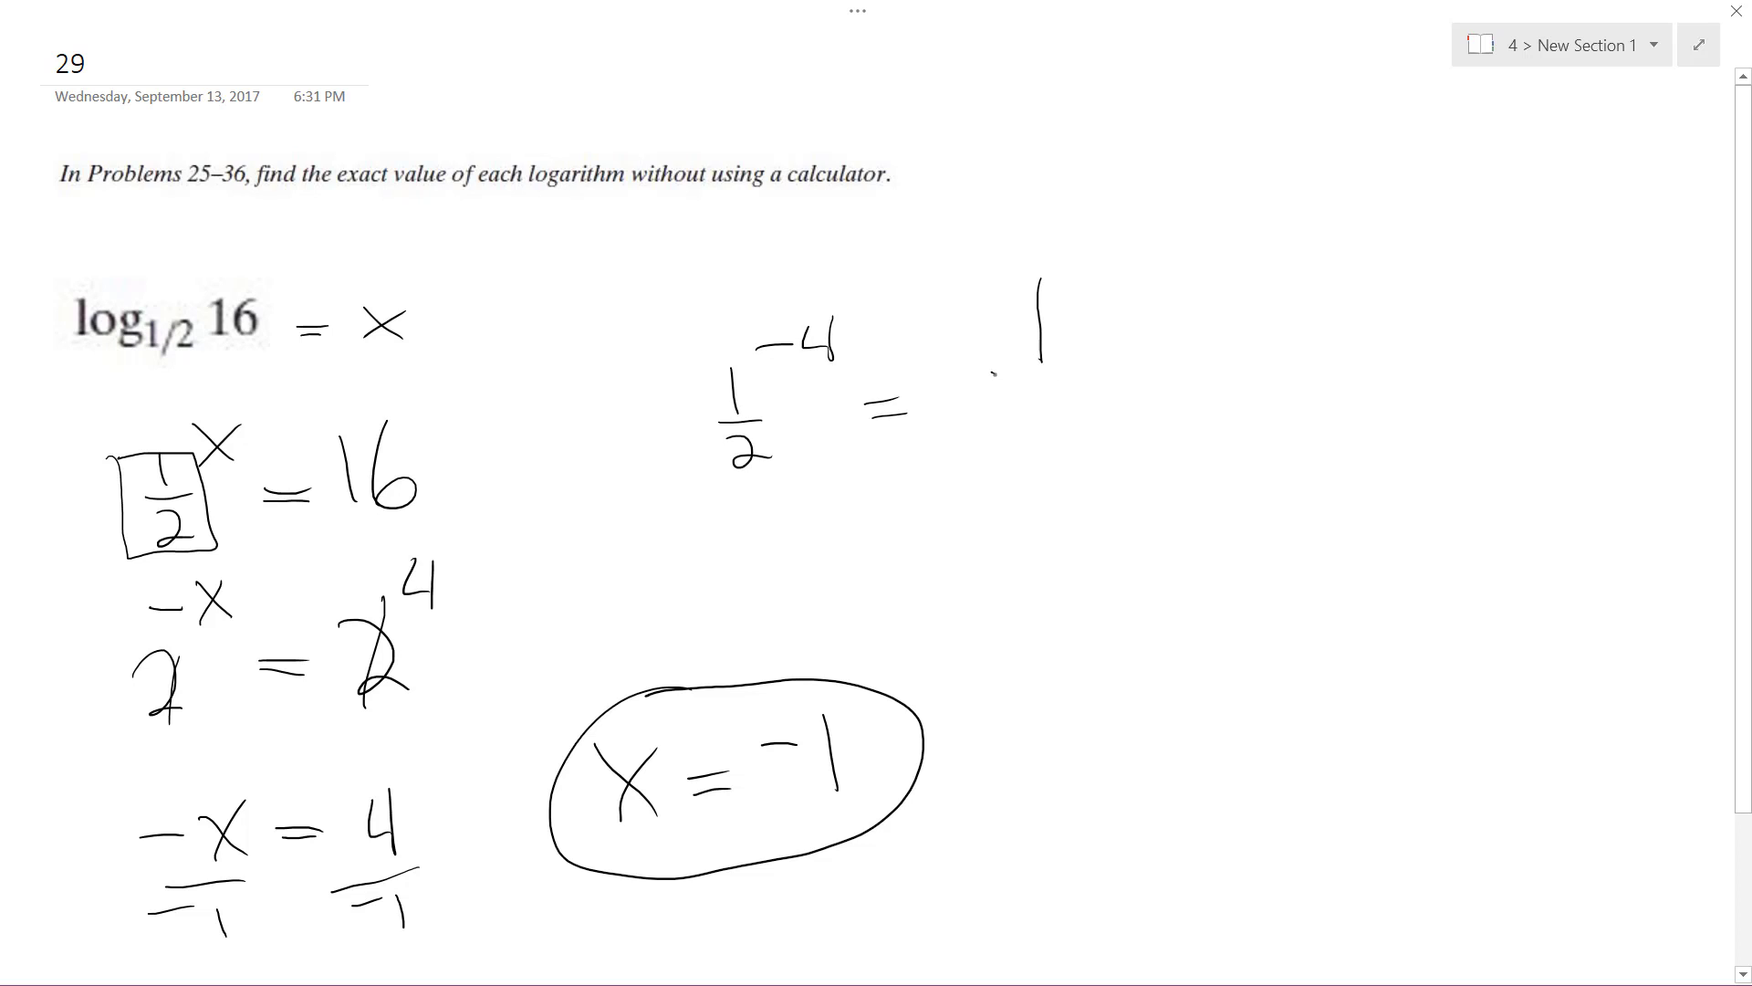